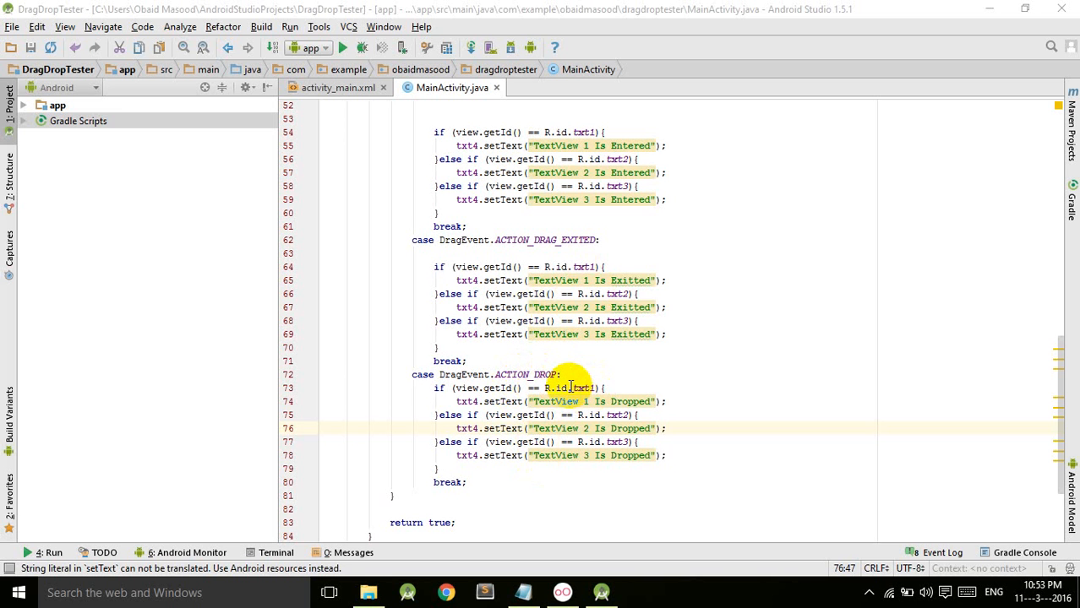
- Add view.animate().x(txt4.getX()).y(txt4.getY()).setDuration(700).start(); after the if/else chain in ACTION_DROP
double_click(581, 387)
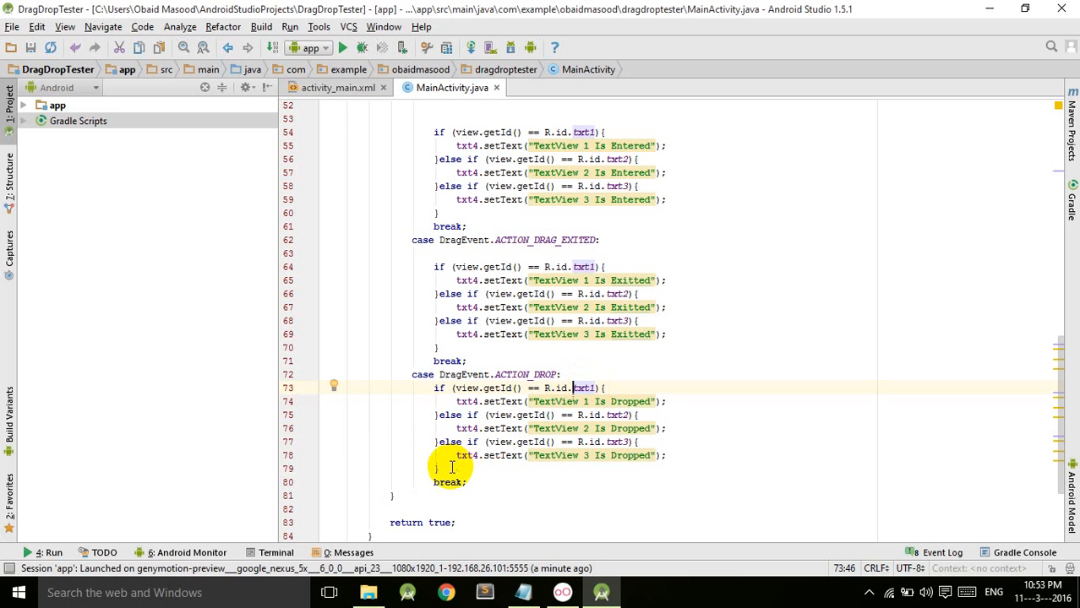
text(view)
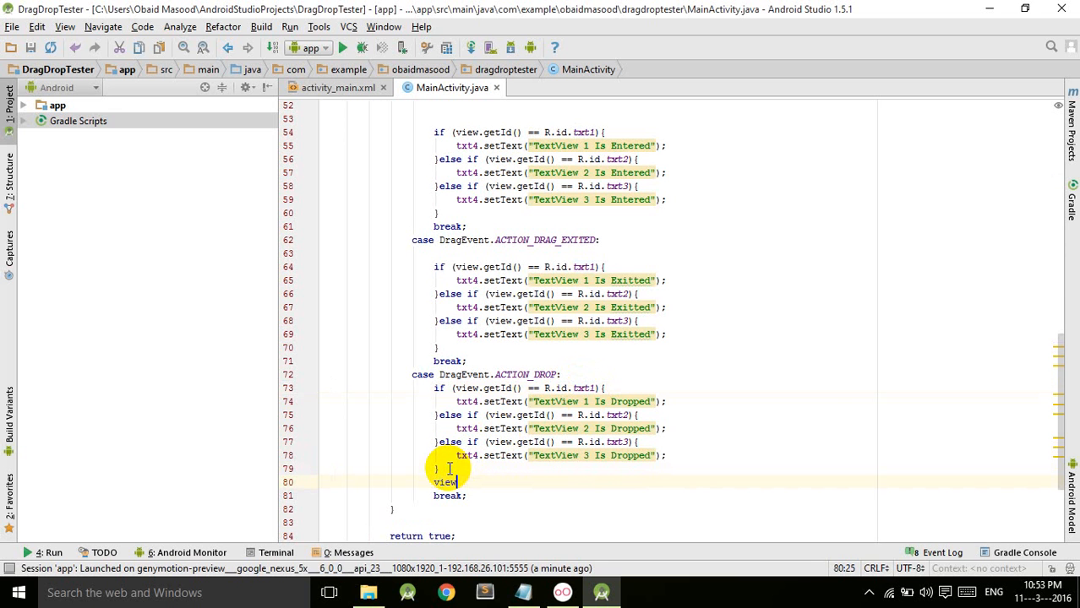
text(.animate)
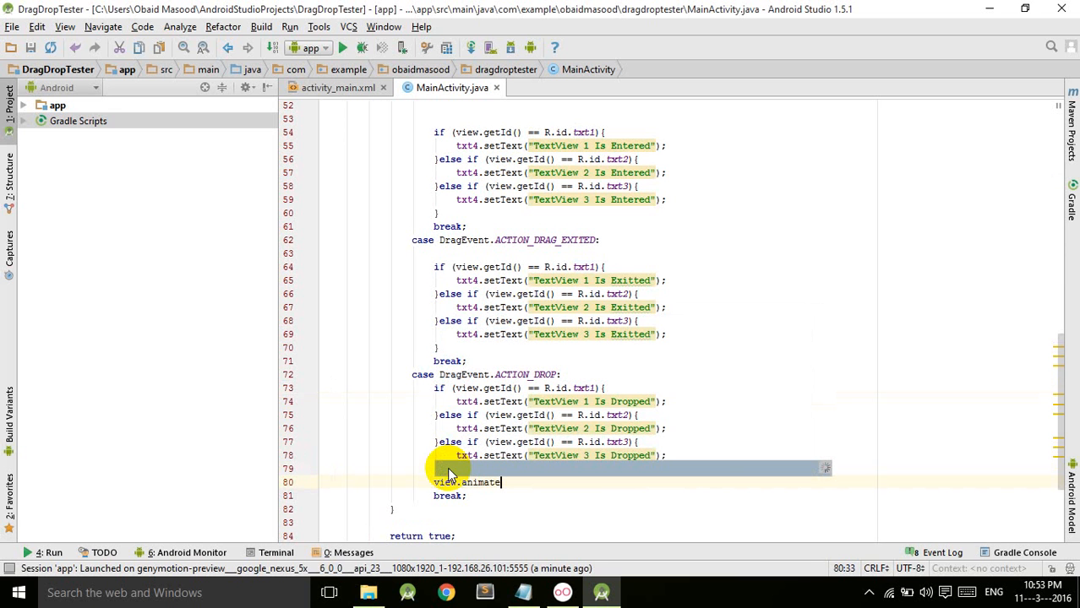
text(())
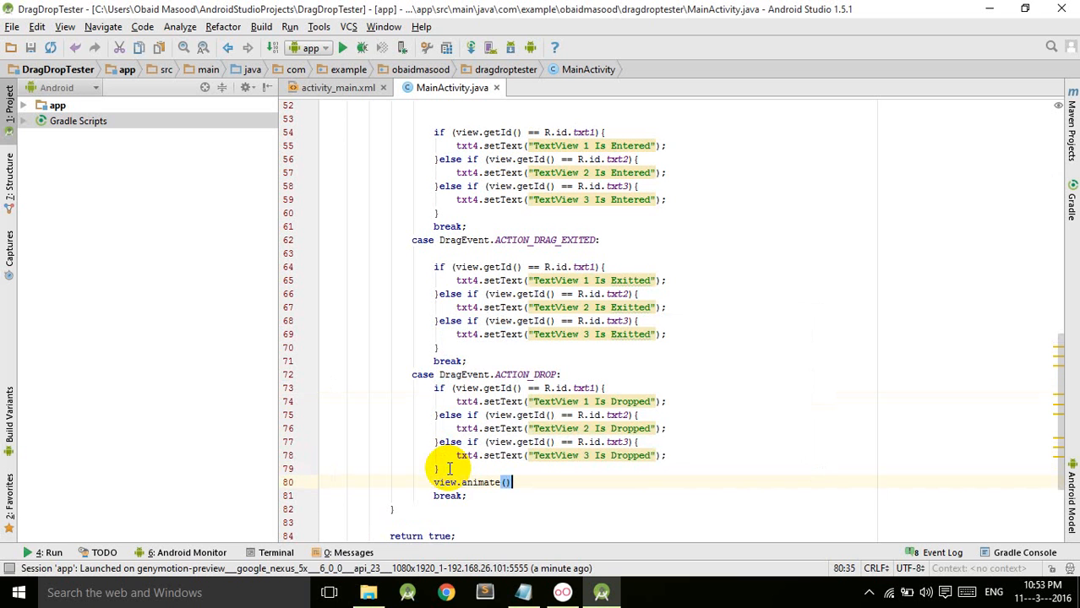
text(.x()
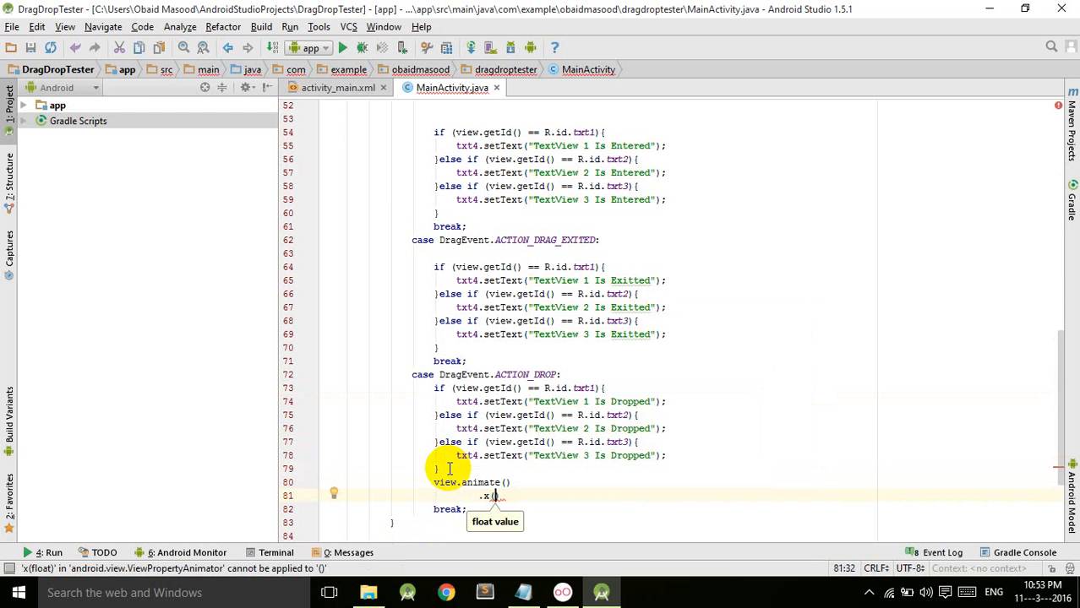
text(txt4.getX()
text(.y(t)
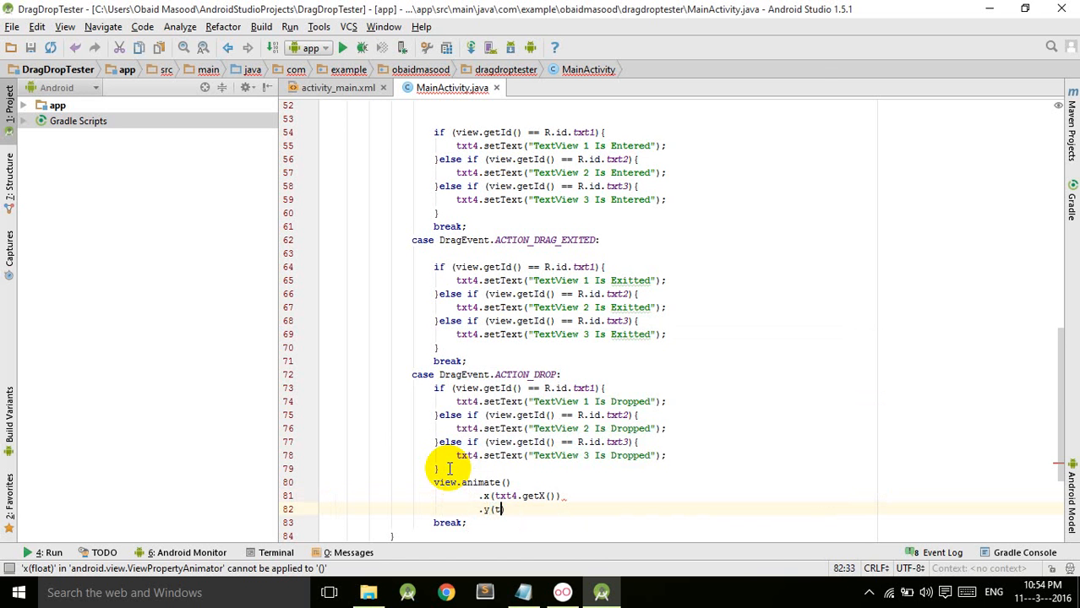
text(txt4.getY()
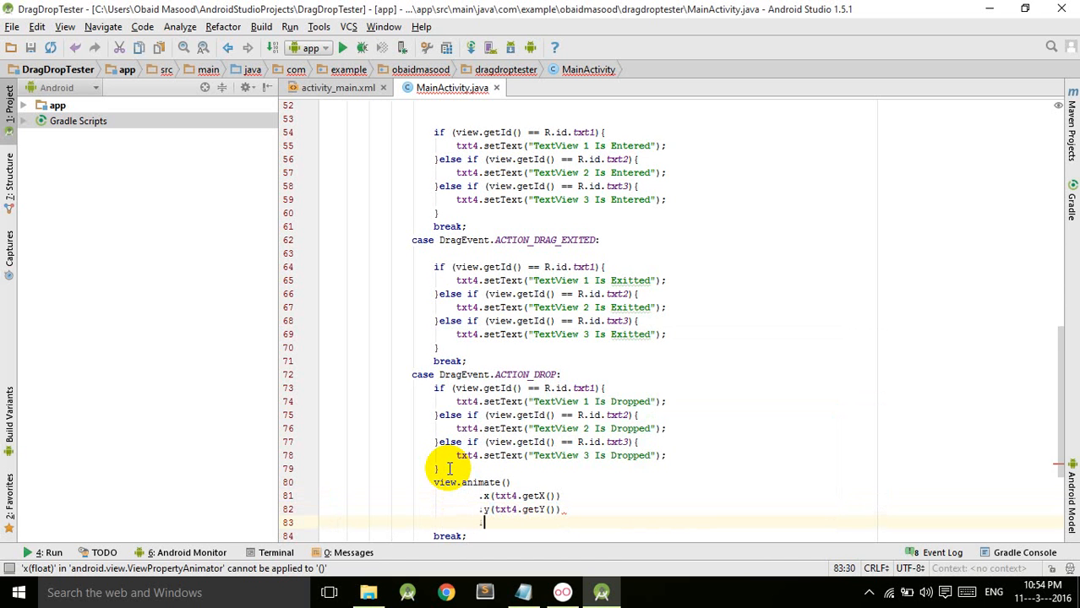
text(.setDuration()
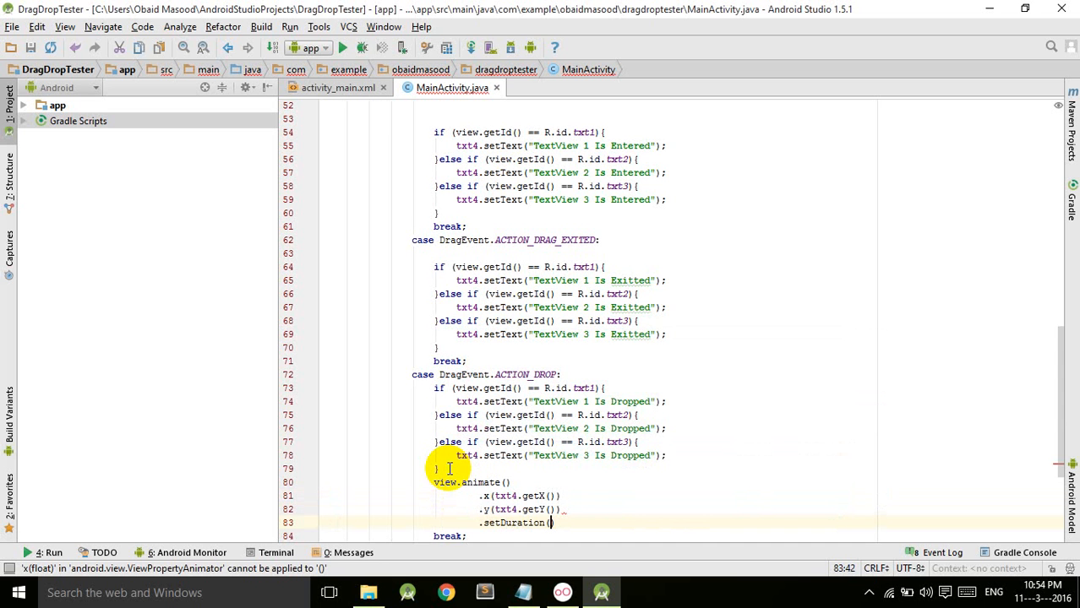
text(700)
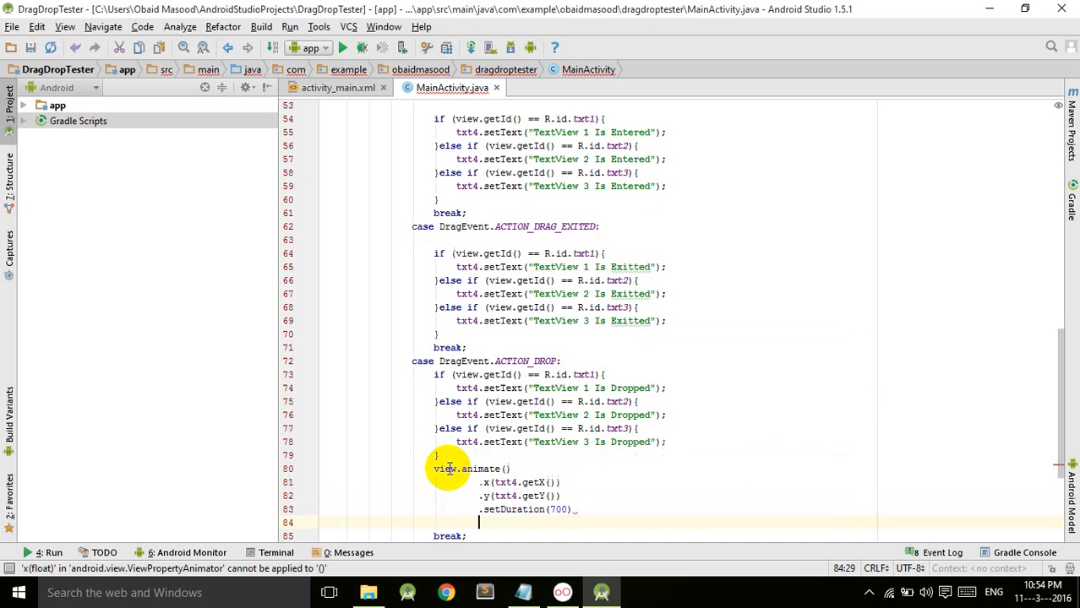
text(.start();)
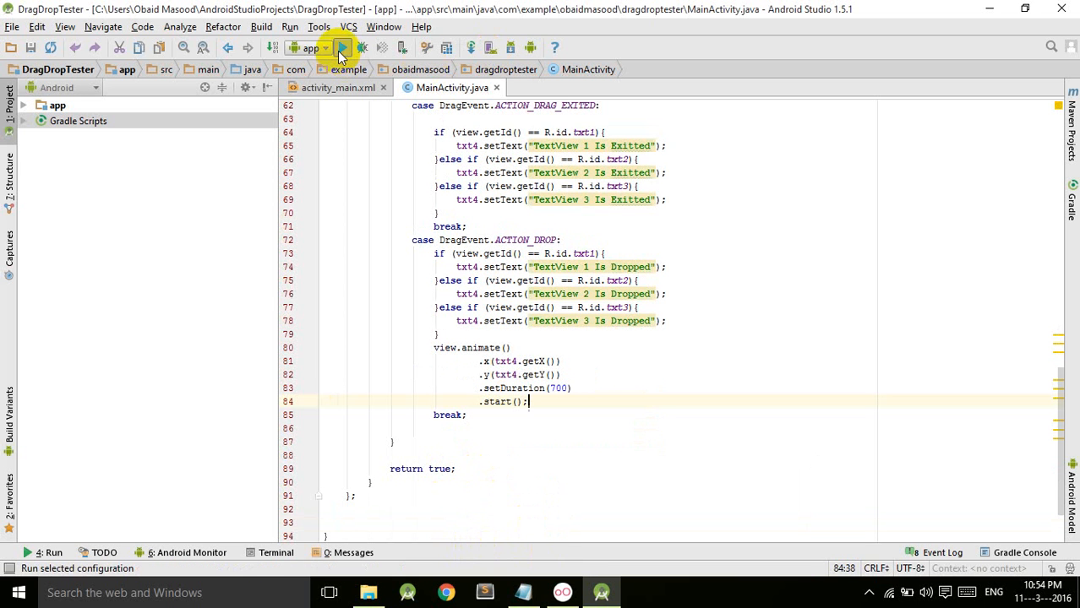
- Run the app on the Genymotion device so Text 1–3 and the drop target appear
click(341, 47)
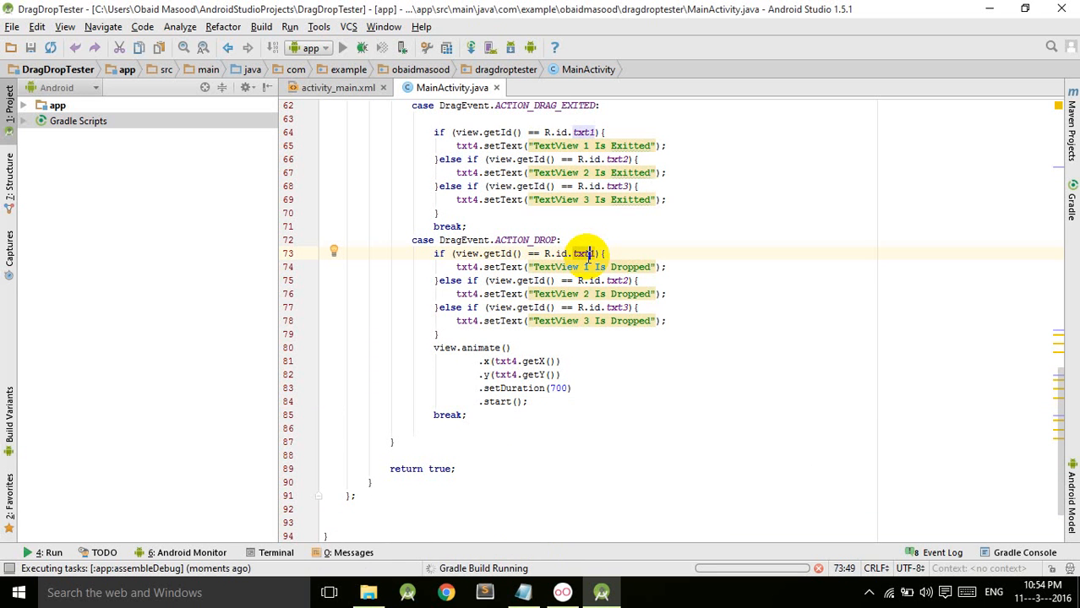
click(528, 592)
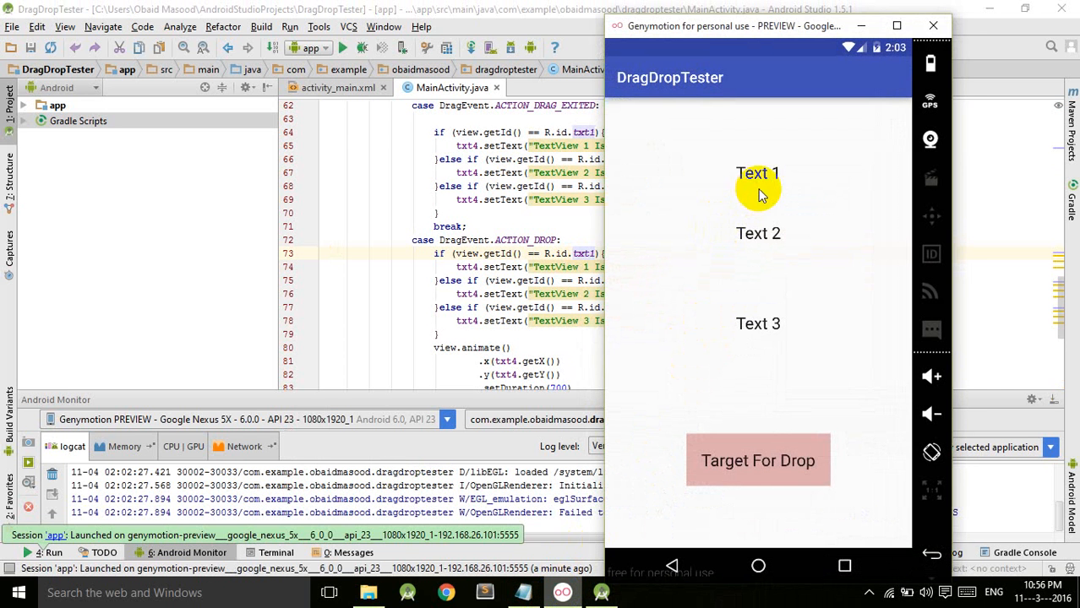
- Drag Text 1, Text 2 and Text 3 onto the Target For Drop box, ending with 'TextView 3 Is Dropped'
drag(757, 172, 769, 411)
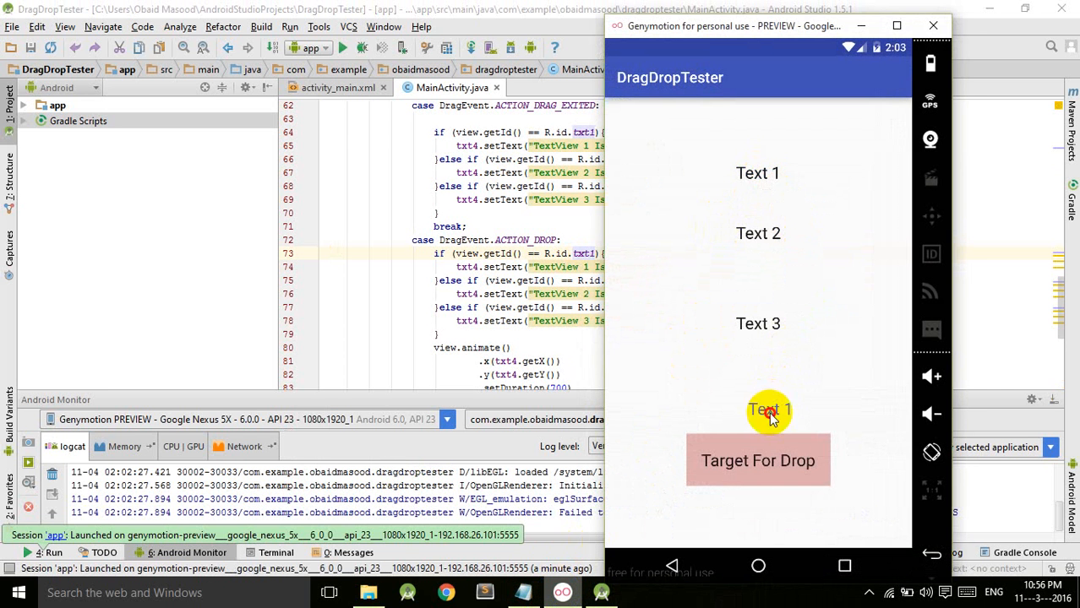
drag(769, 411, 757, 422)
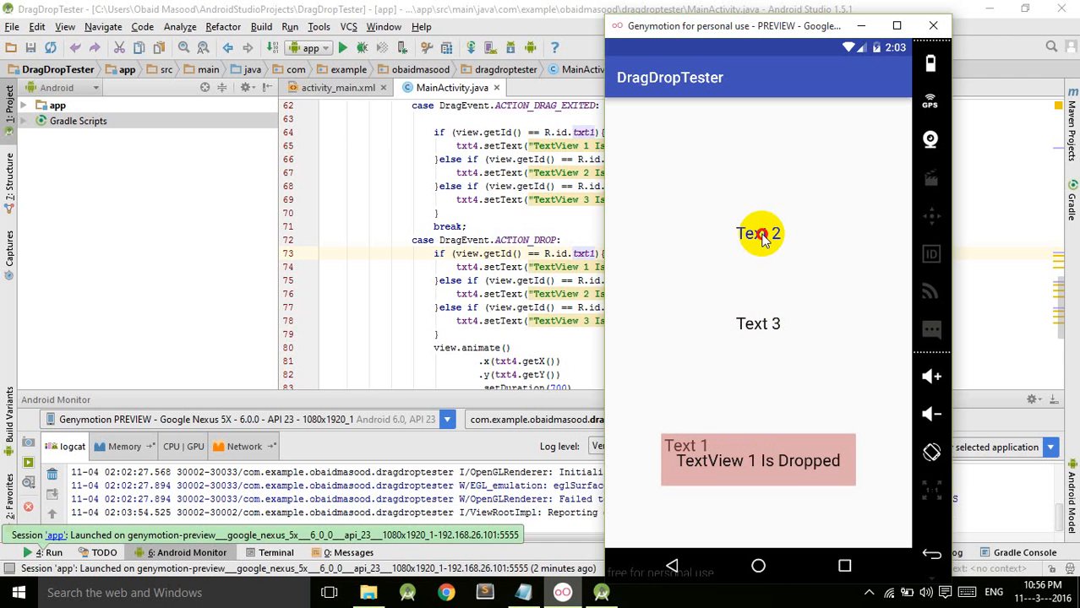
drag(757, 233, 775, 353)
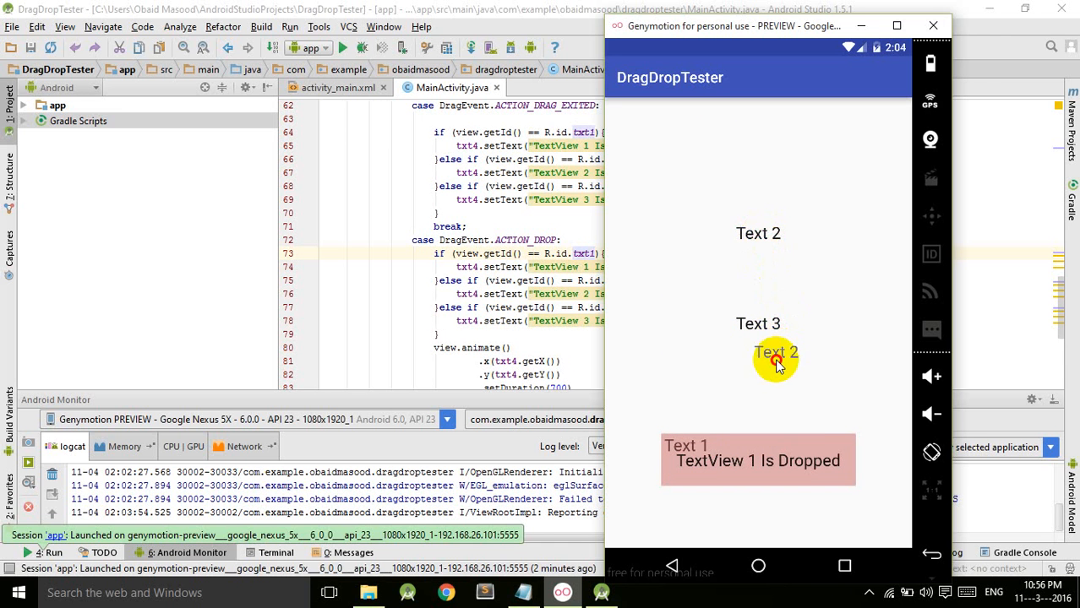
drag(775, 354, 747, 446)
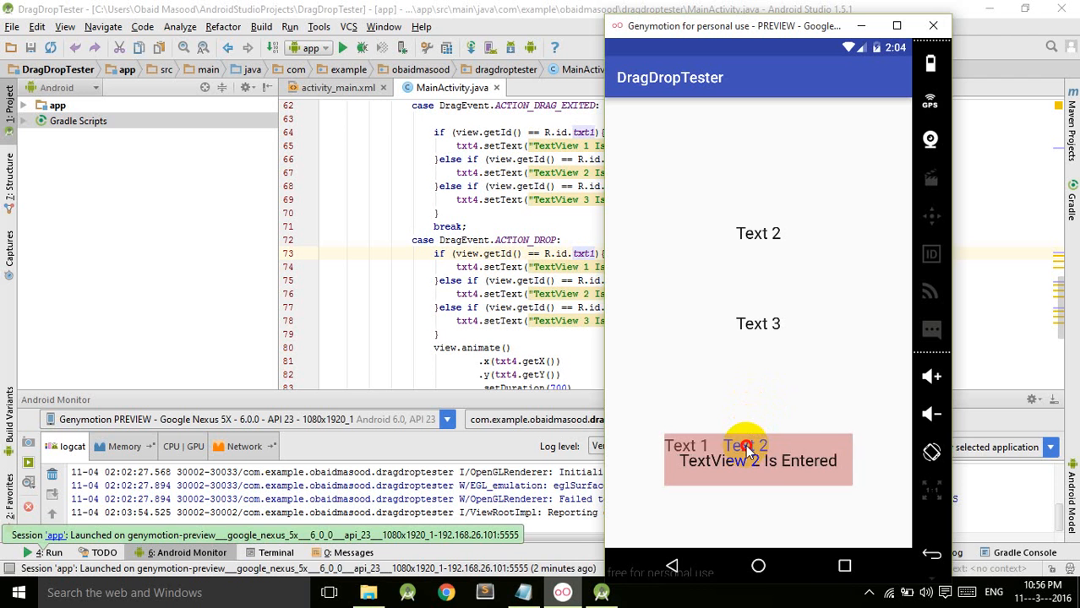
drag(744, 447, 757, 322)
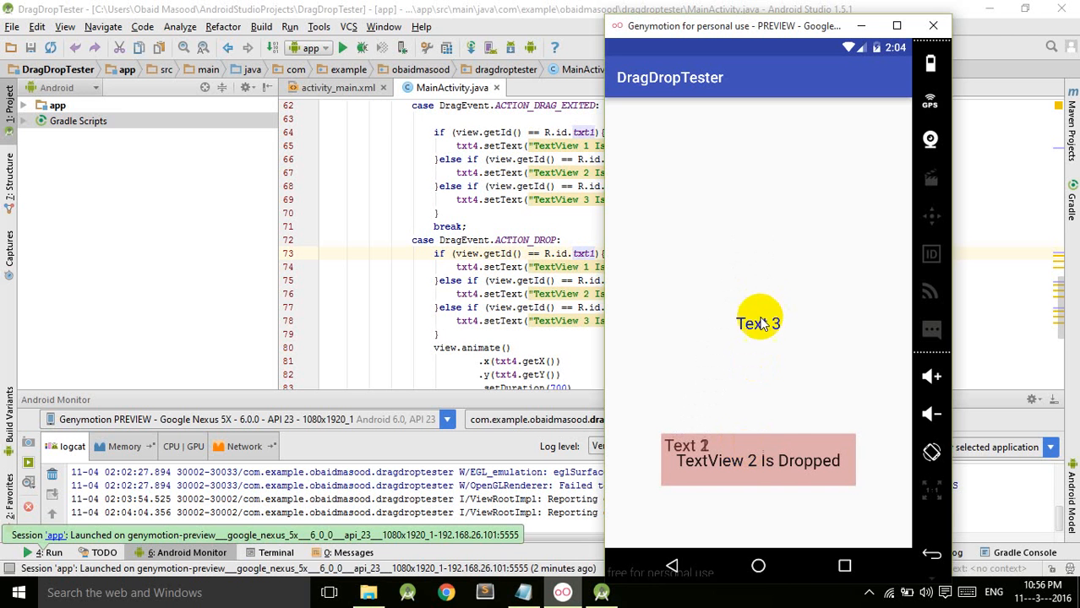
drag(757, 323, 752, 387)
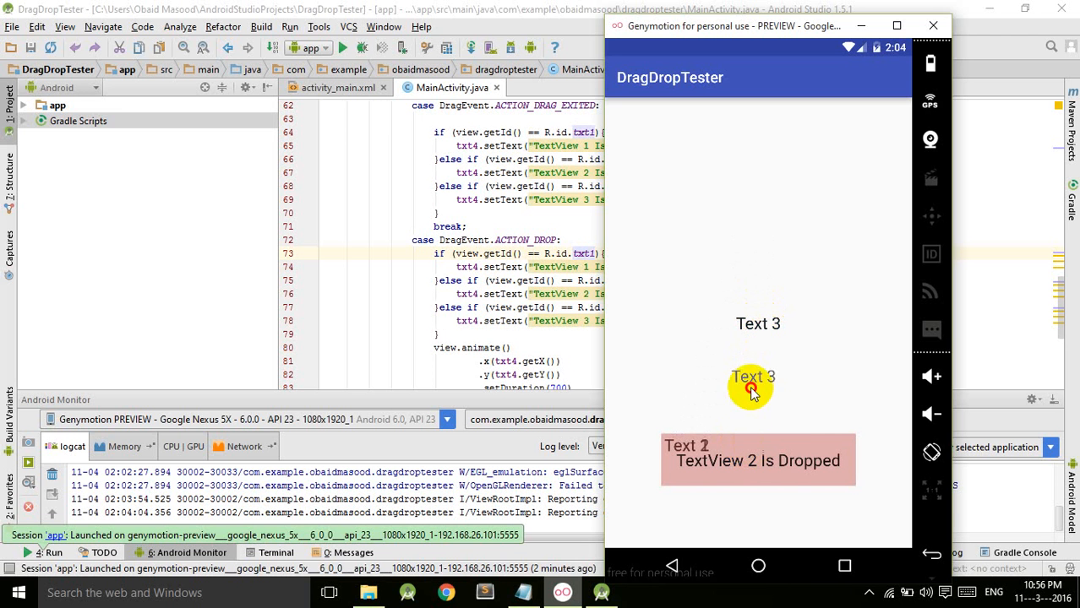
drag(752, 387, 750, 431)
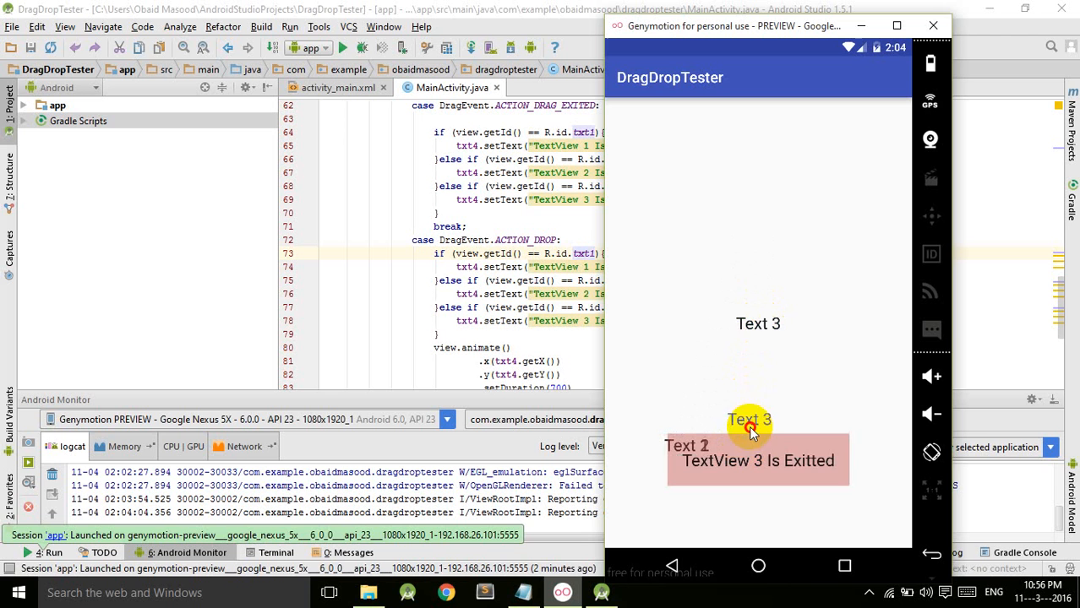
drag(757, 419, 758, 460)
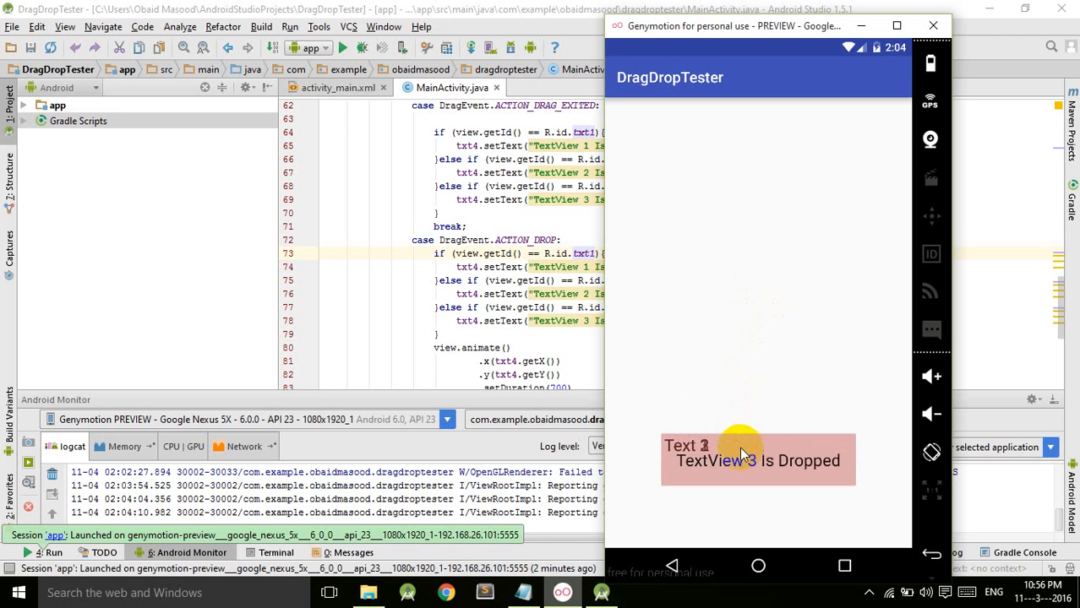